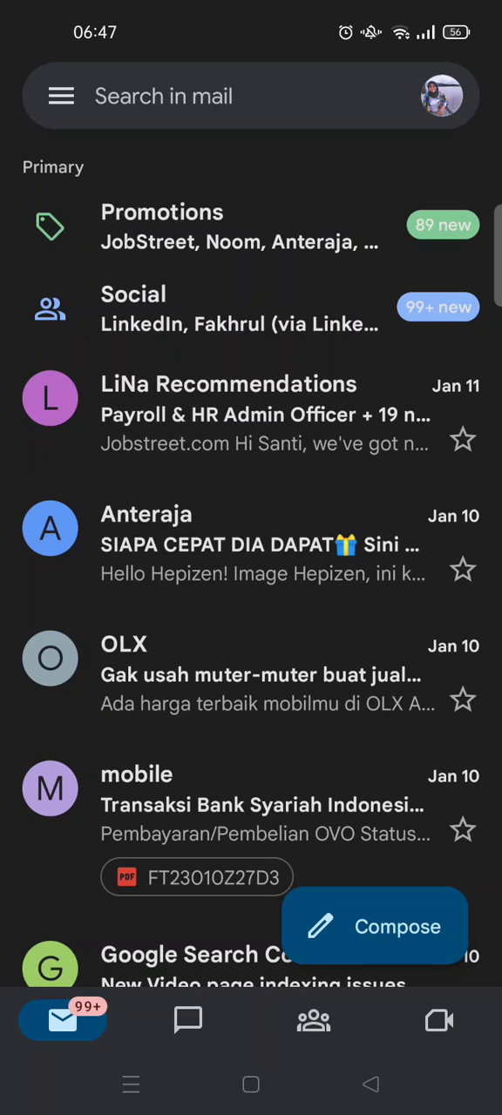
# Switch from the mail inbox to the Chat section listing conversations.
pyautogui.click(188, 1021)
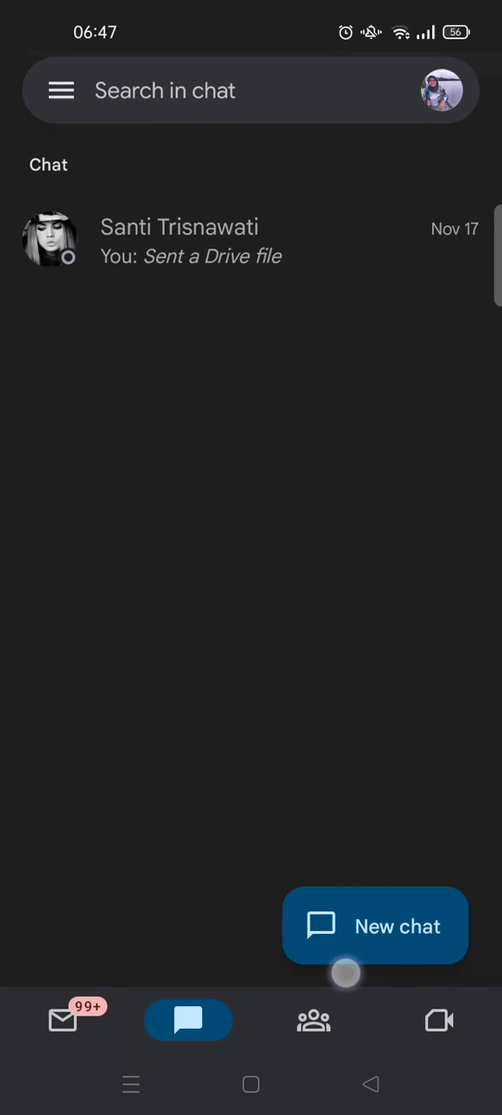
pyautogui.click(375, 927)
pyautogui.write('Hi')
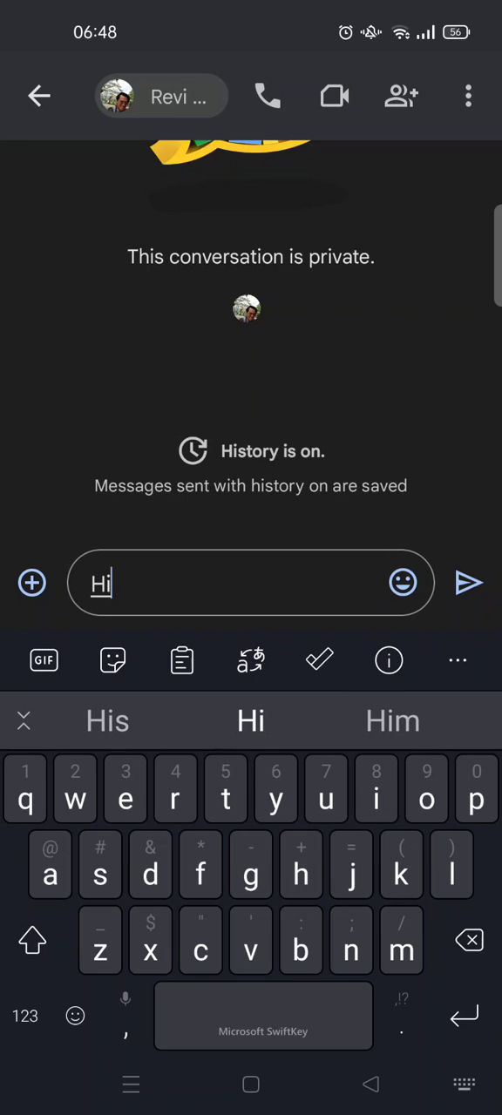
pyautogui.click(469, 582)
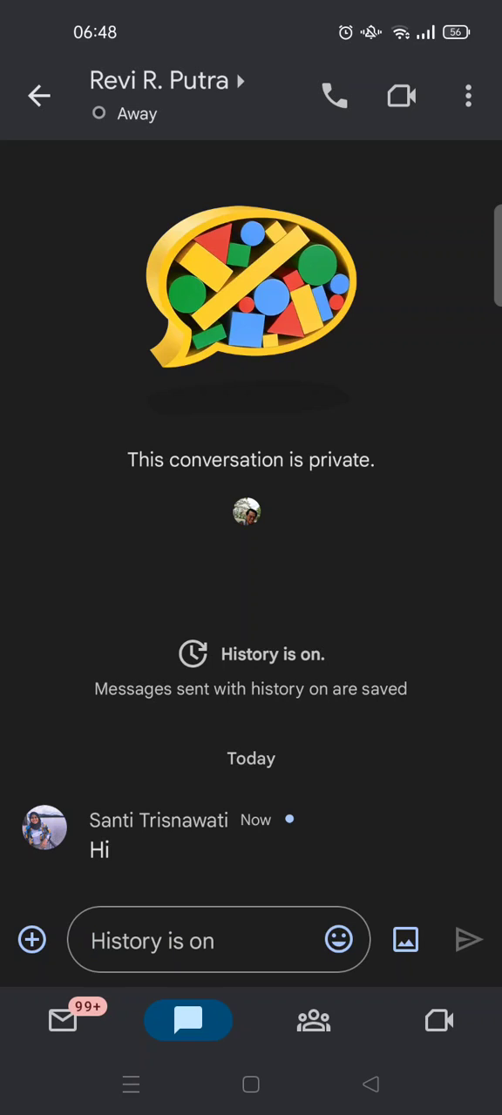
pyautogui.click(218, 941)
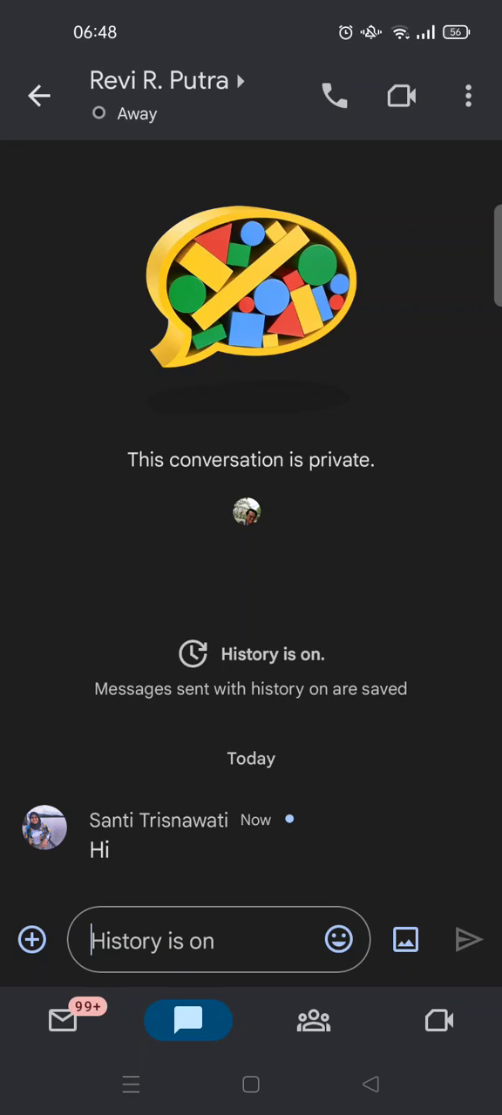